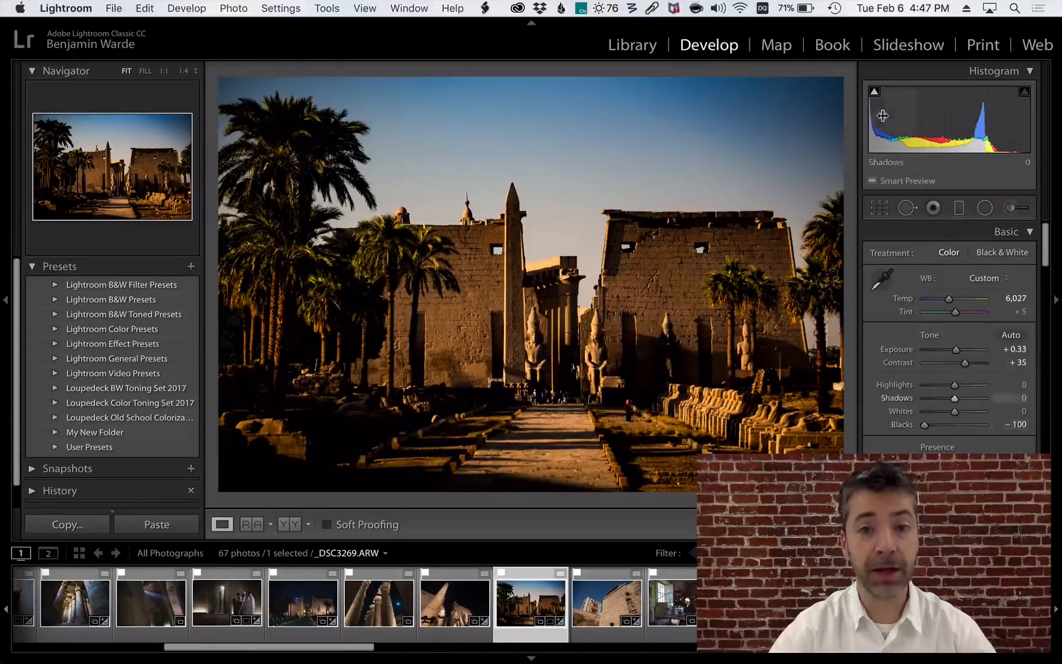
Drag the Whites slider from 0 to +100, blowing out the temple photo's highlights.
{"action": "left_click_drag", "start_coordinate": [933, 411], "coordinate": [960, 411]}
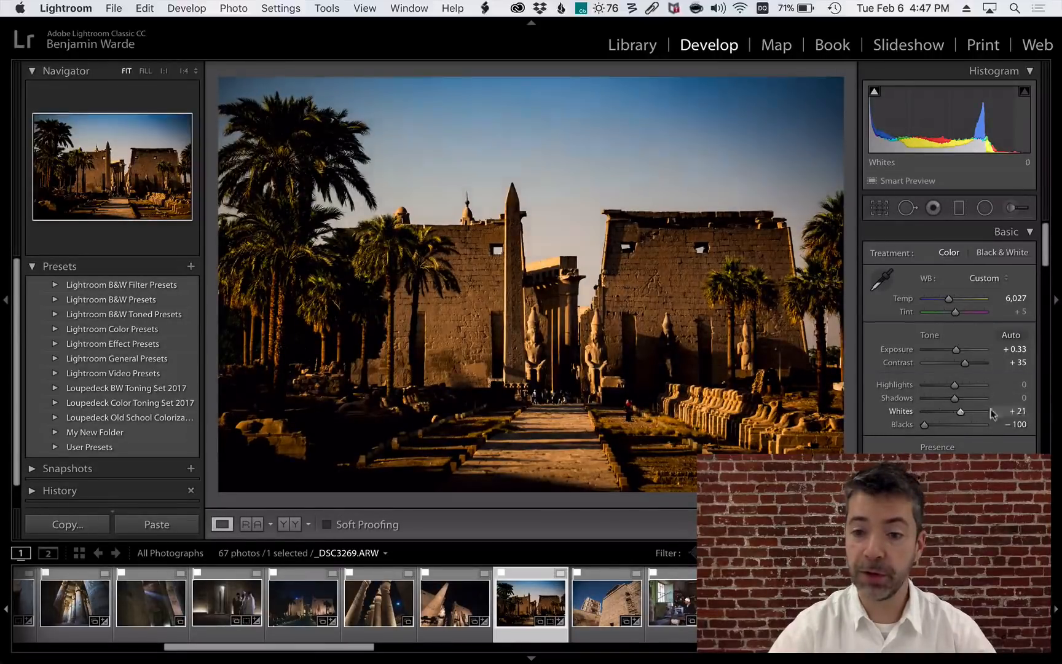
{"action": "left_click_drag", "start_coordinate": [960, 412], "coordinate": [1014, 411]}
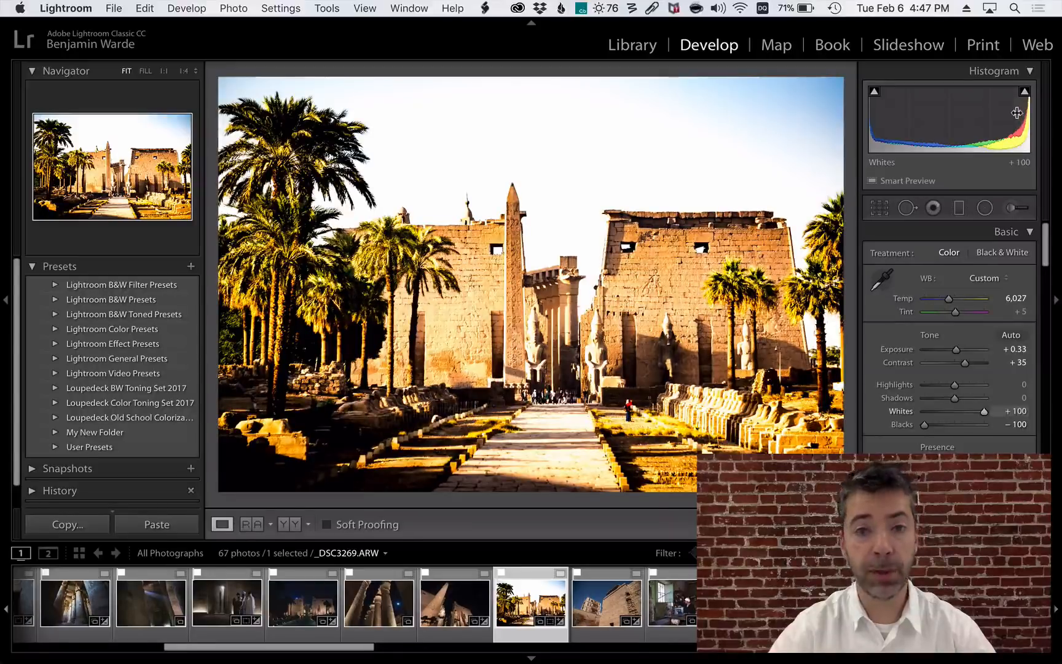
Turn on the histogram's highlight clipping indicator so blown-out sky and pathway show red.
{"action": "left_click", "coordinate": [1024, 91]}
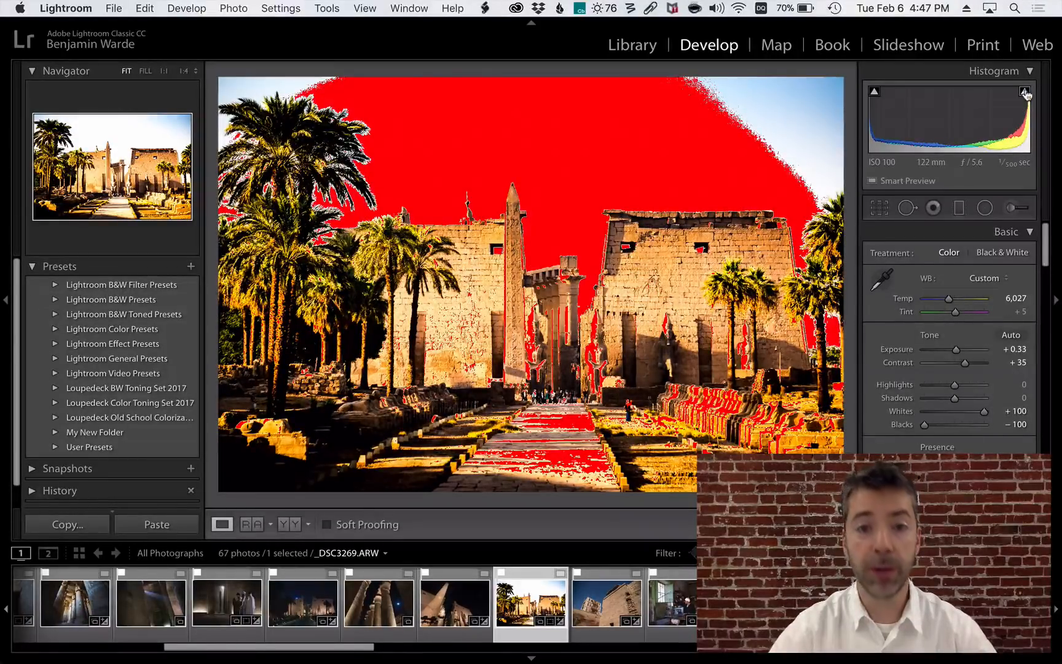
{"action": "mouse_move", "coordinate": [1024, 93]}
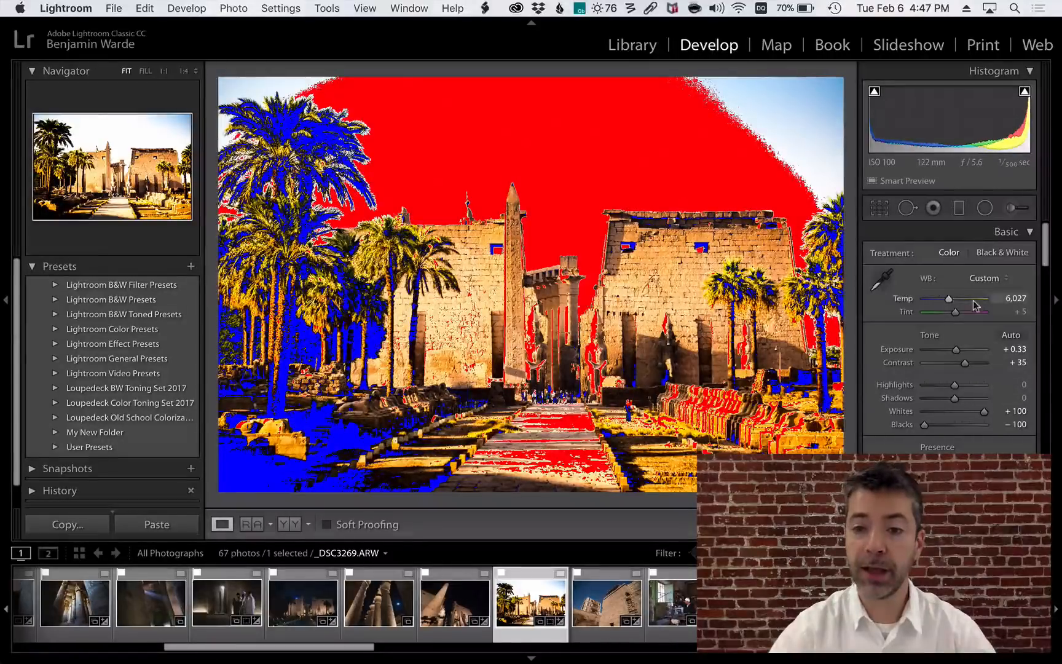
Lower Whites to +43 and raise Blacks to −22 to remove nearly all clipping.
{"action": "left_click_drag", "start_coordinate": [1001, 411], "coordinate": [969, 411]}
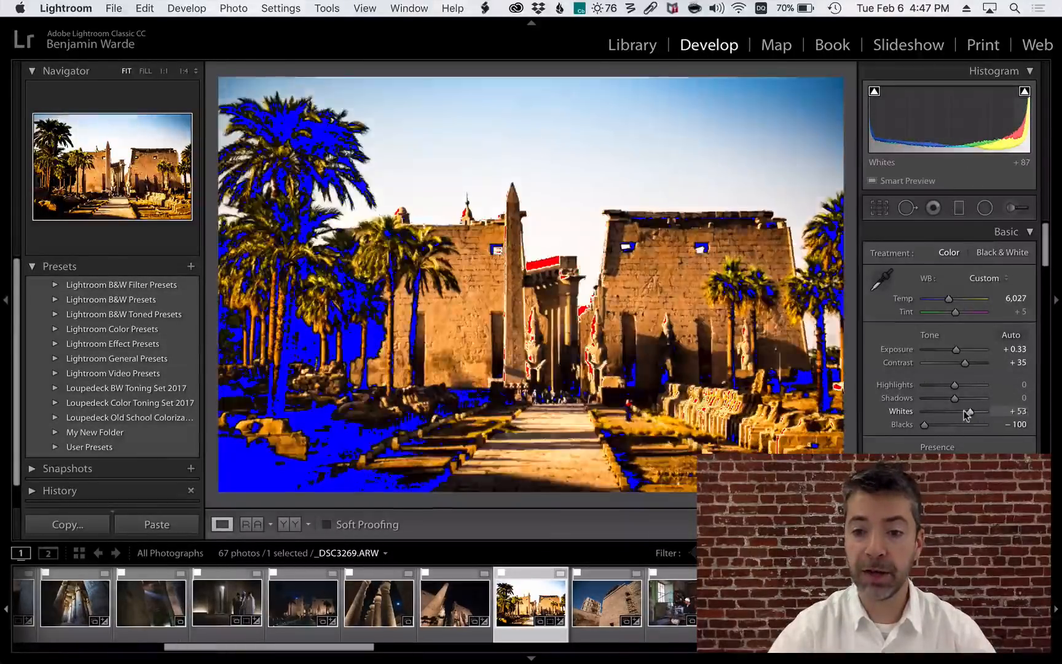
{"action": "left_click_drag", "start_coordinate": [923, 424], "coordinate": [948, 424]}
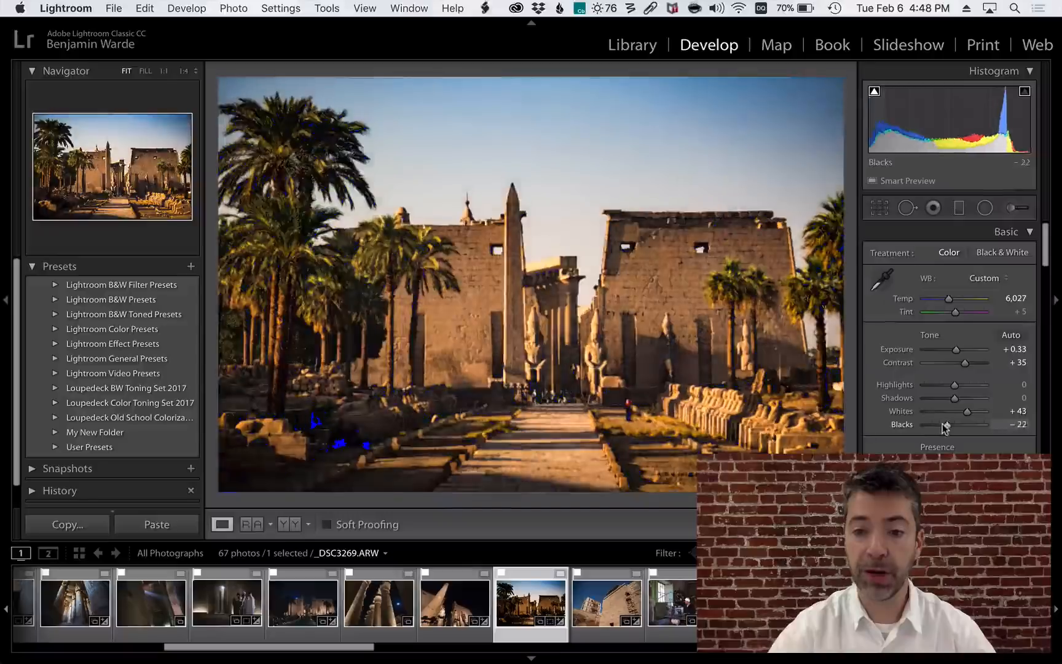